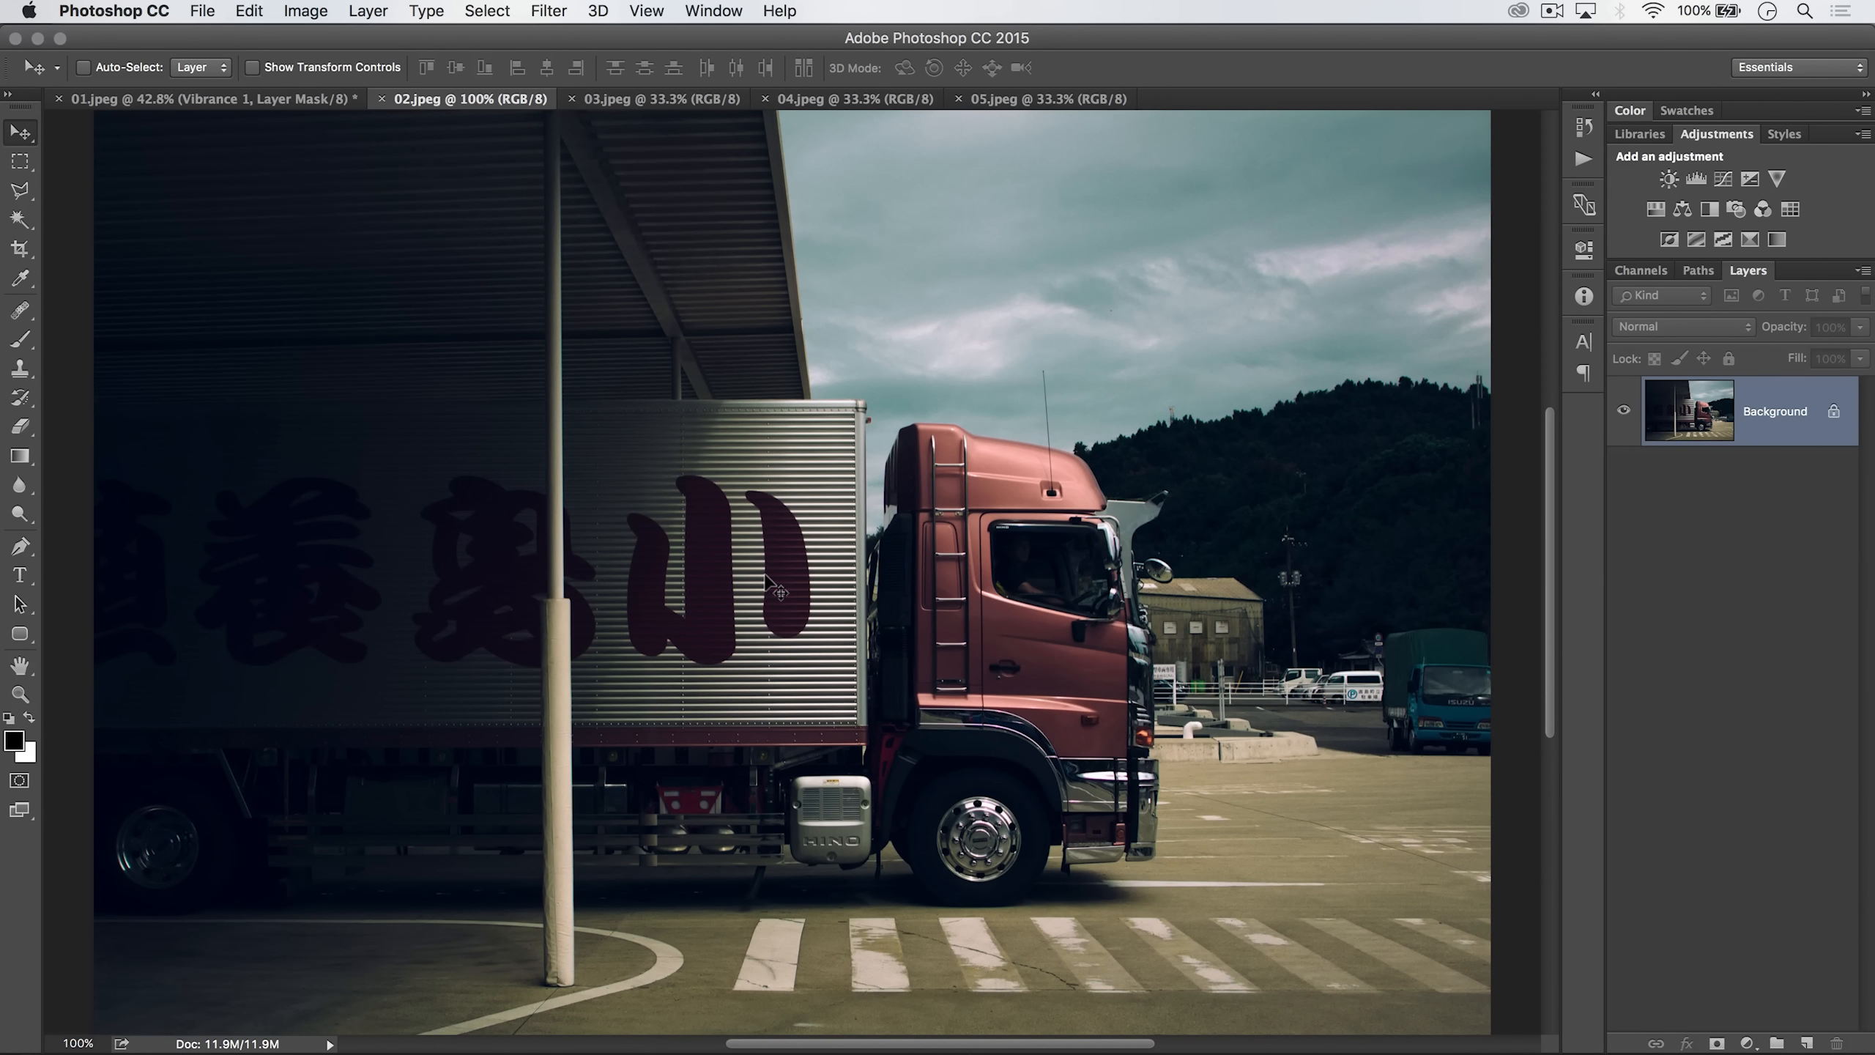
mouse_move(739, 11)
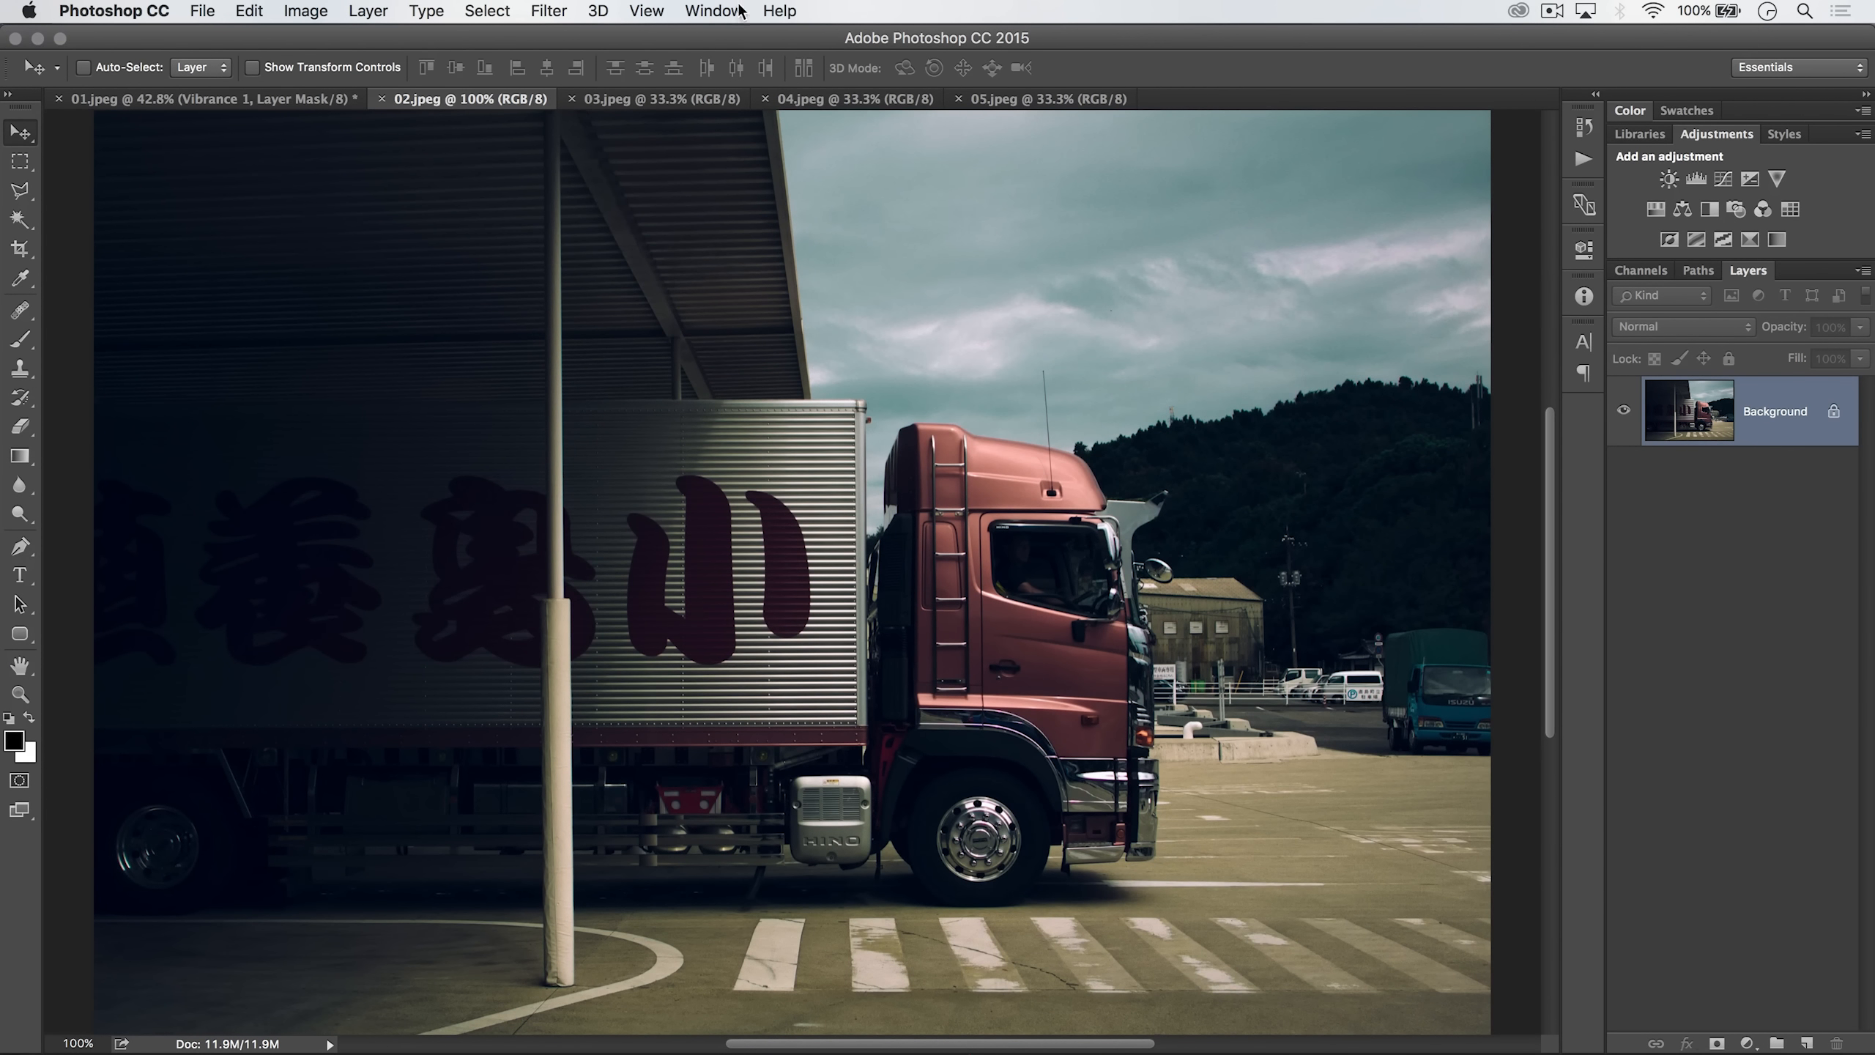
Step: Show the Navigator panel from the Window menu
click(713, 11)
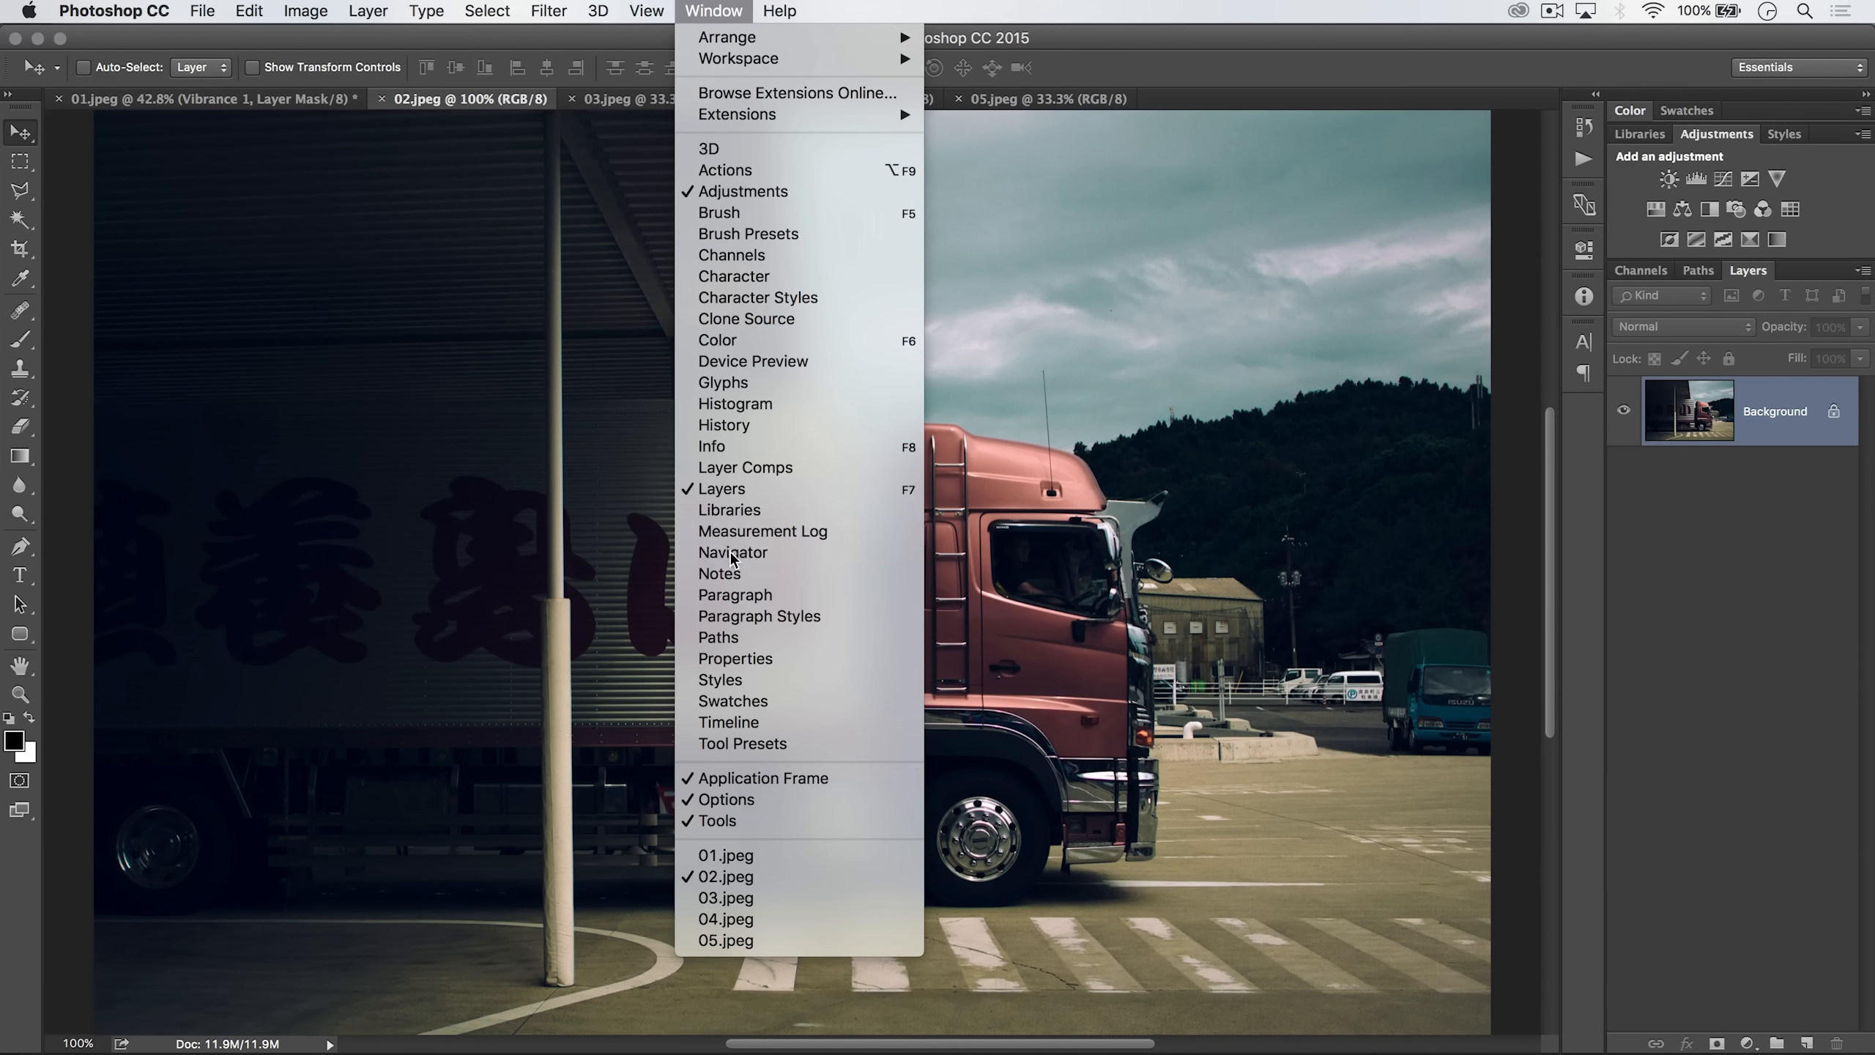
click(733, 551)
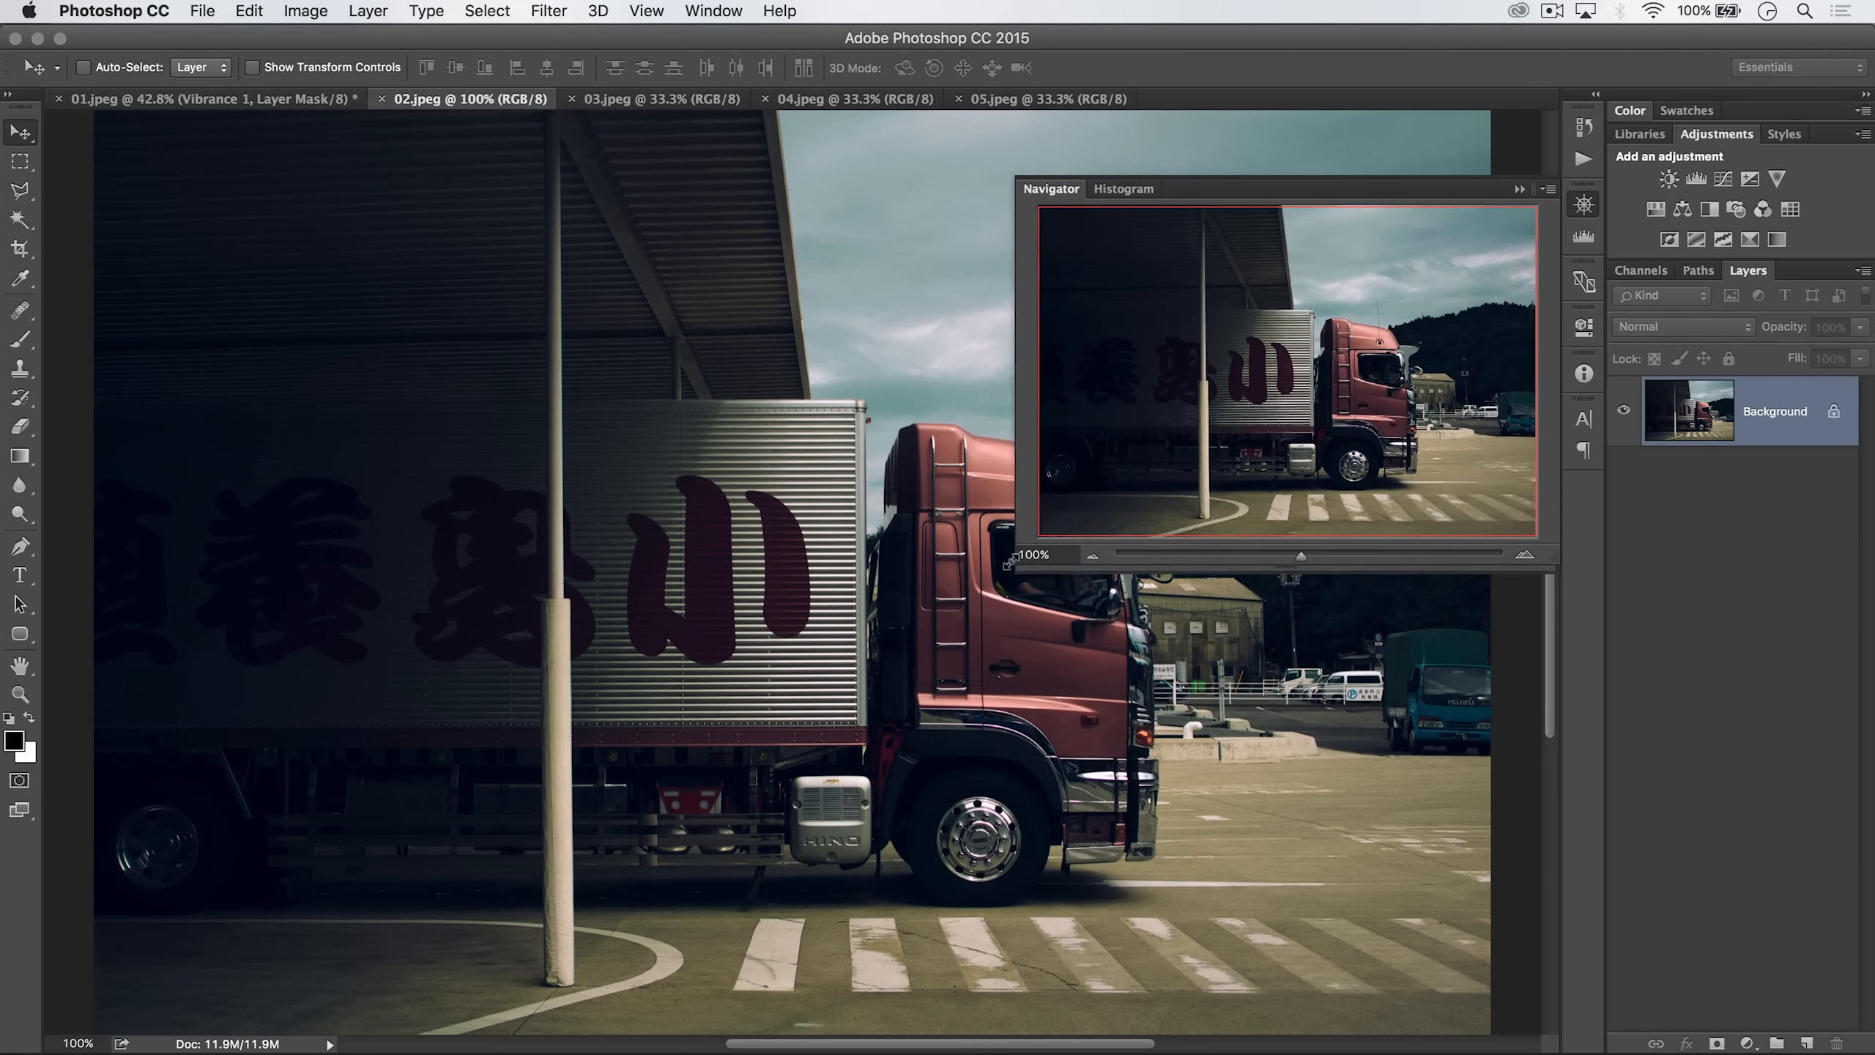
Step: Zoom to 400% with the Navigator slider on the trailer's painted character
drag(1286, 188, 1271, 188)
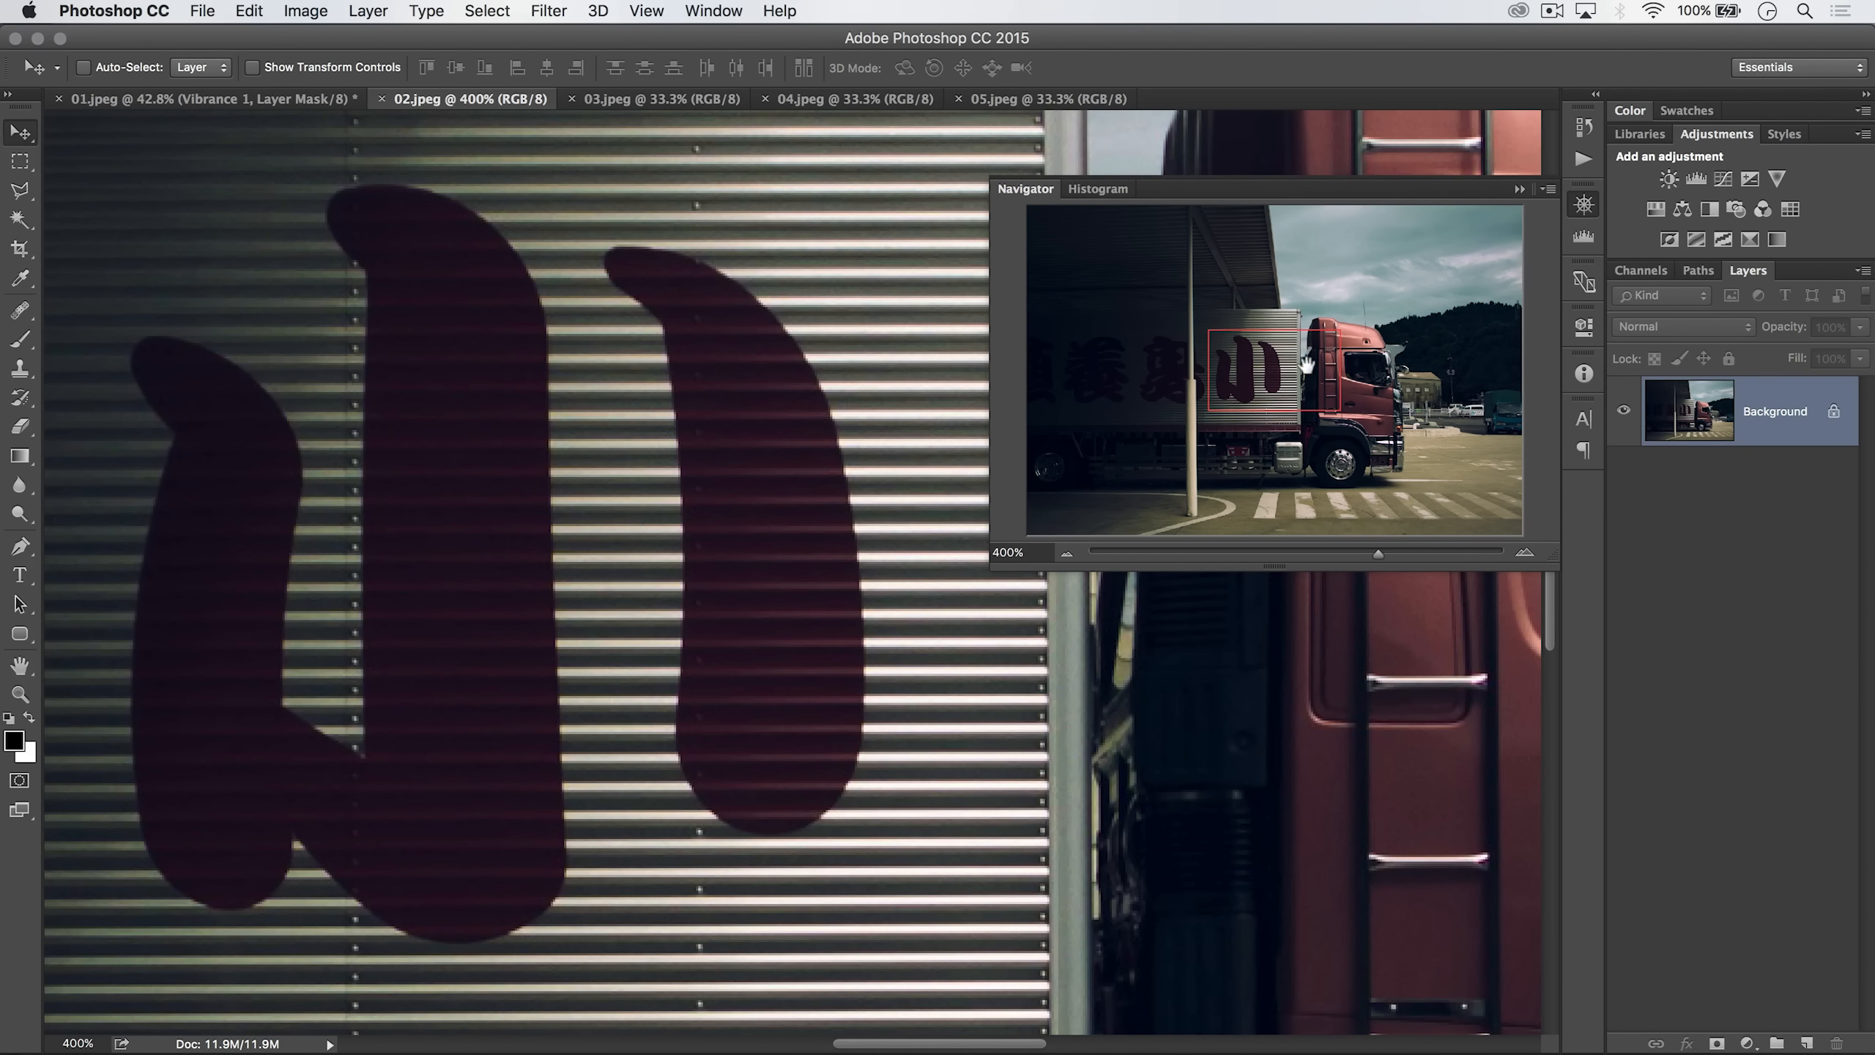
Step: Zoom out to 128% with the Navigator slider to show most of the truck
drag(1247, 367, 1393, 359)
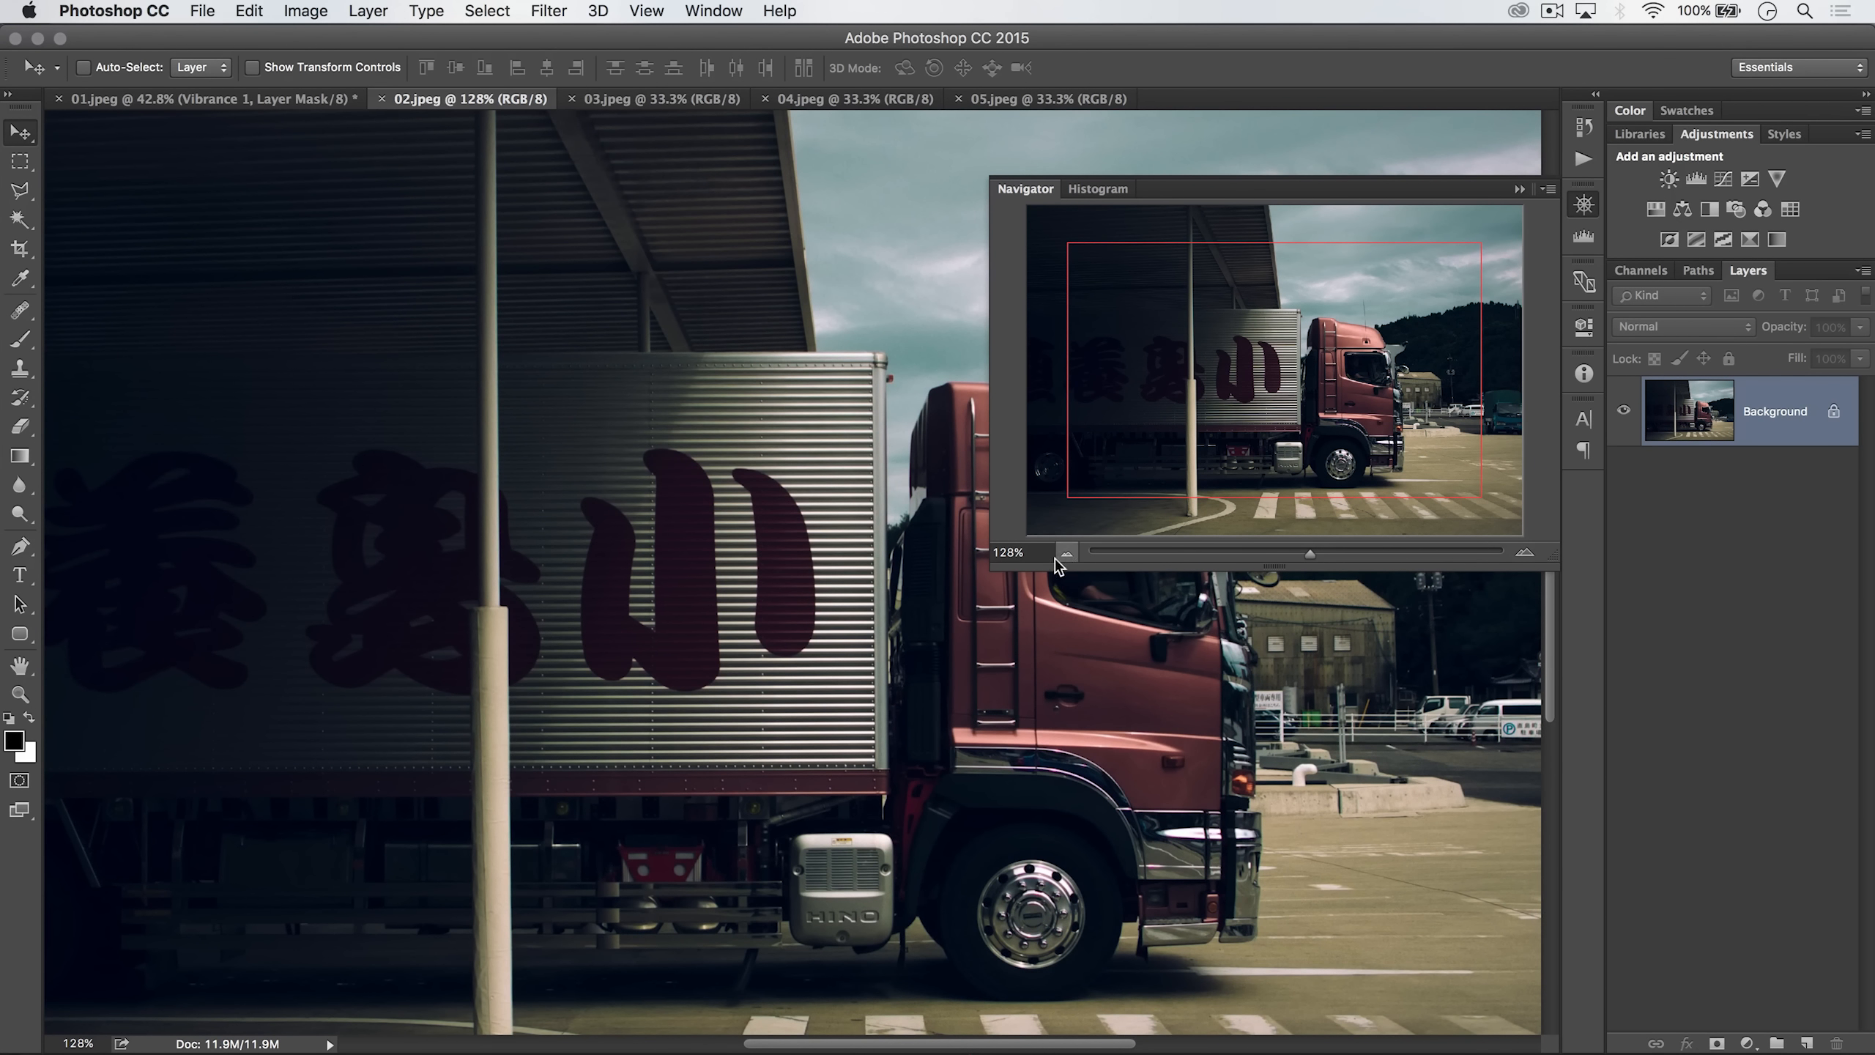
mouse_move(1543, 377)
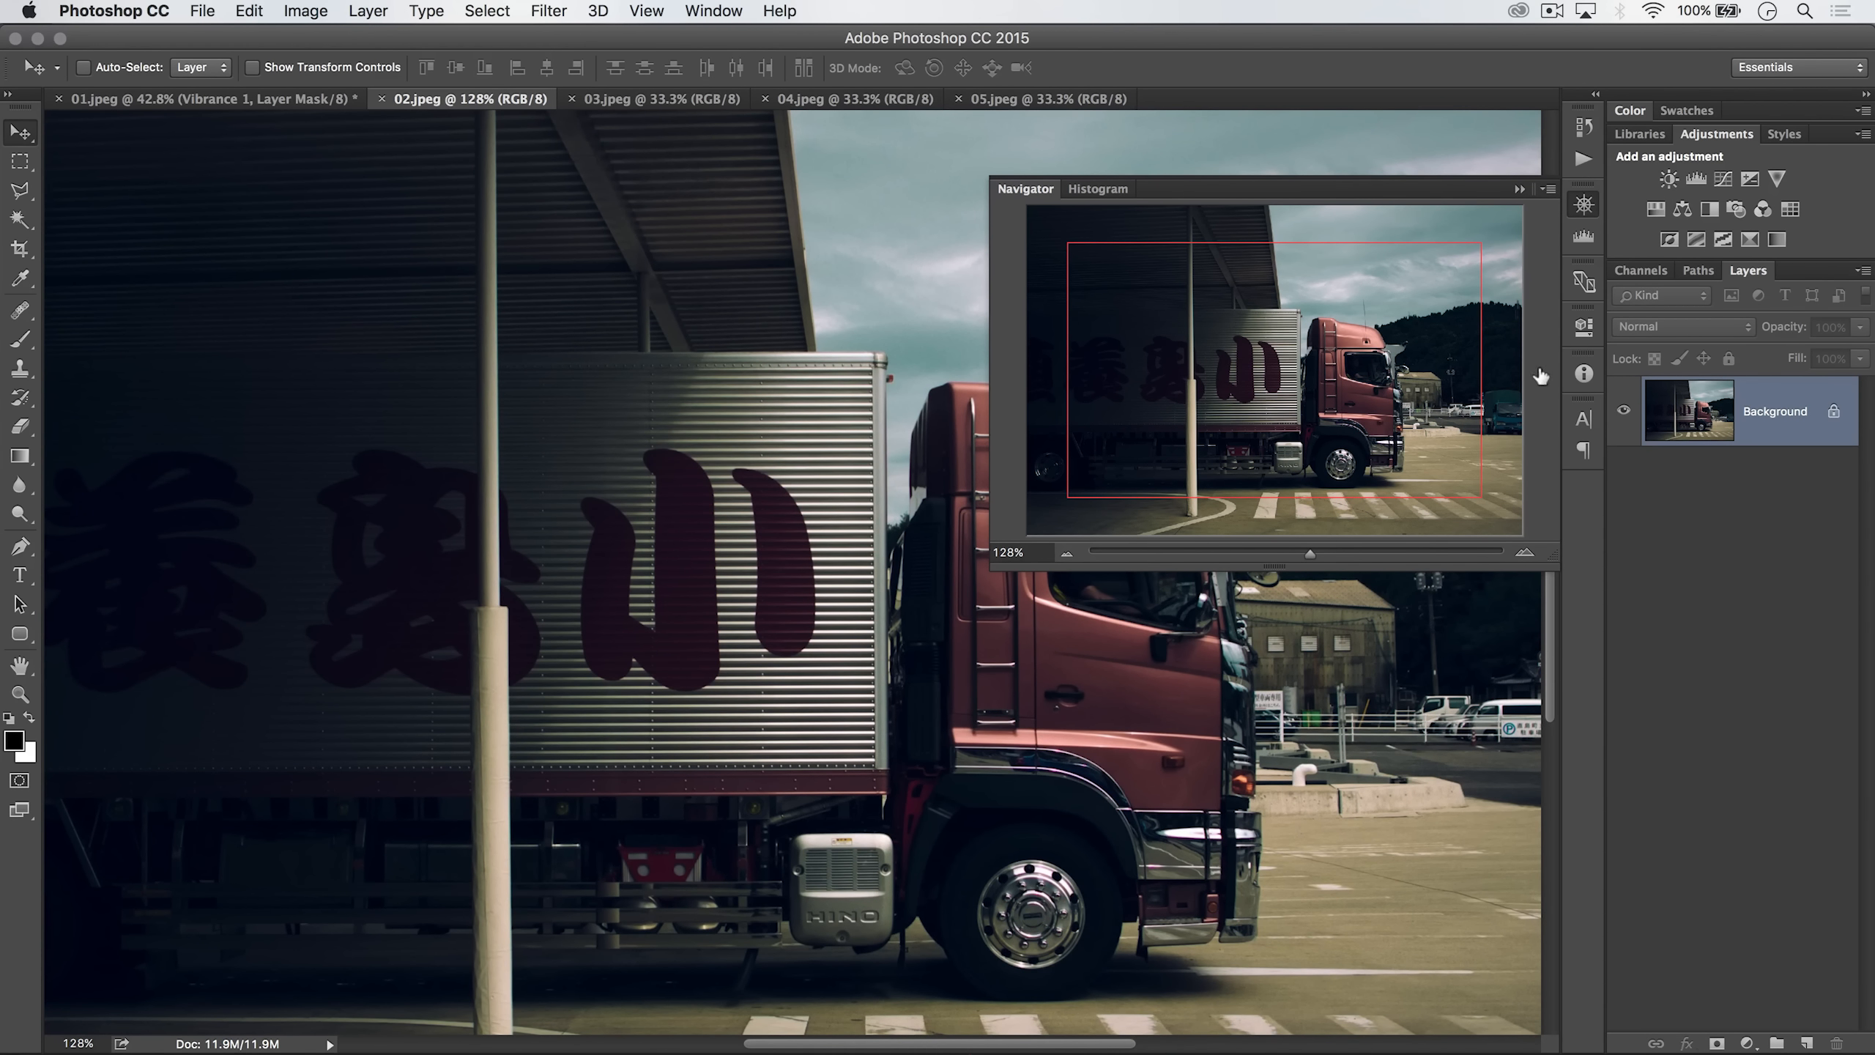
mouse_move(1541, 375)
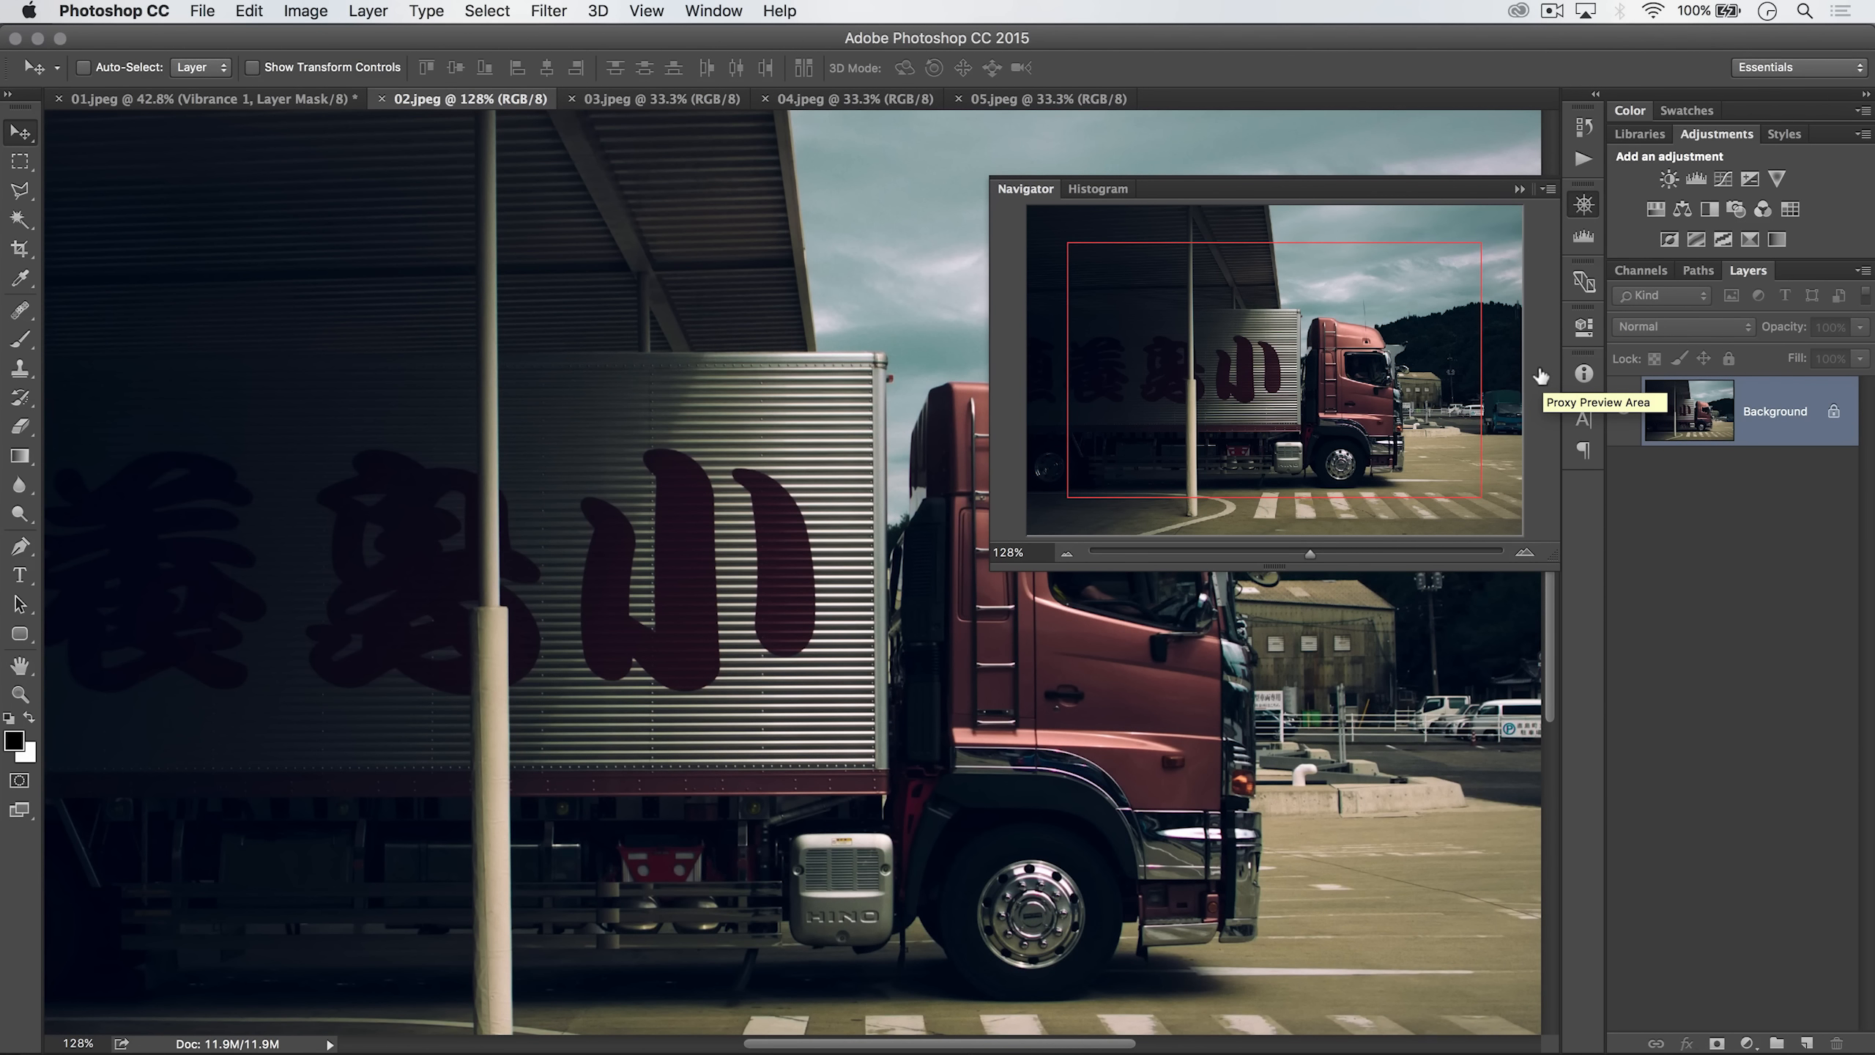
Step: Switch the truck photo to full-screen view, hiding the interface panels
key(tab)
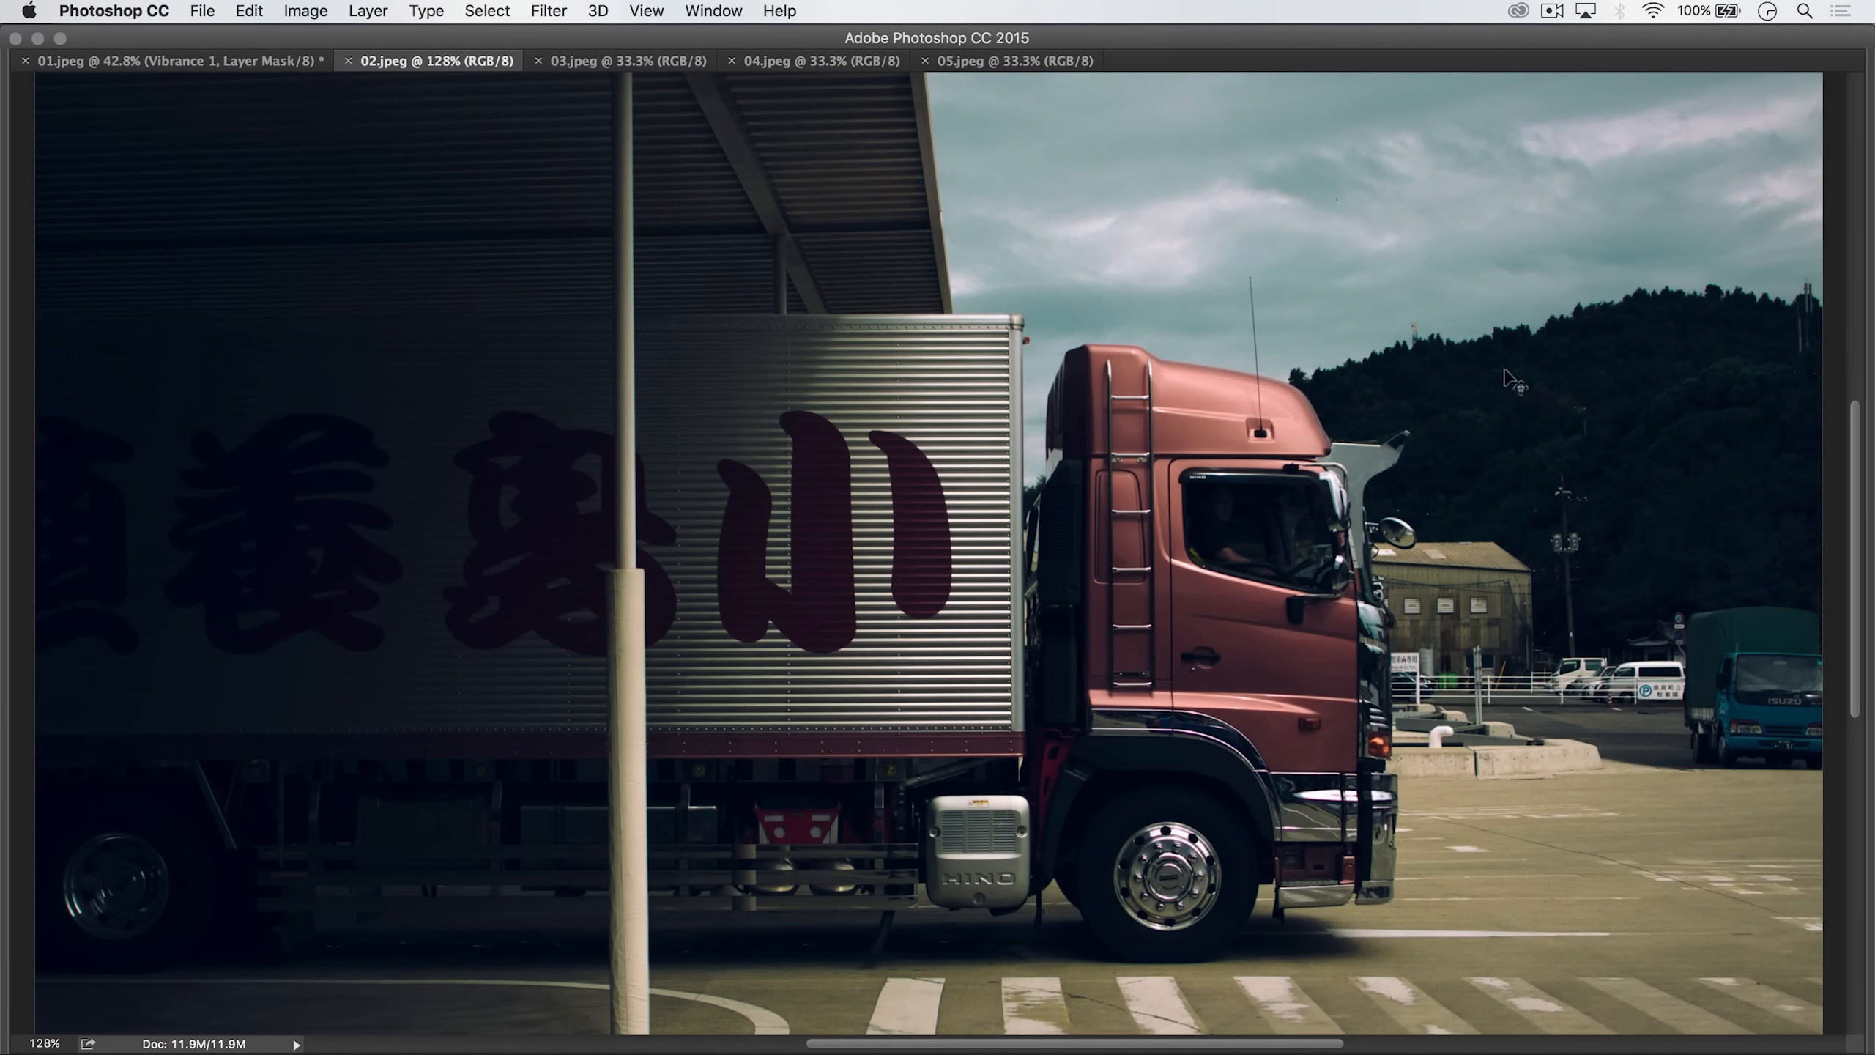
mouse_move(1609, 467)
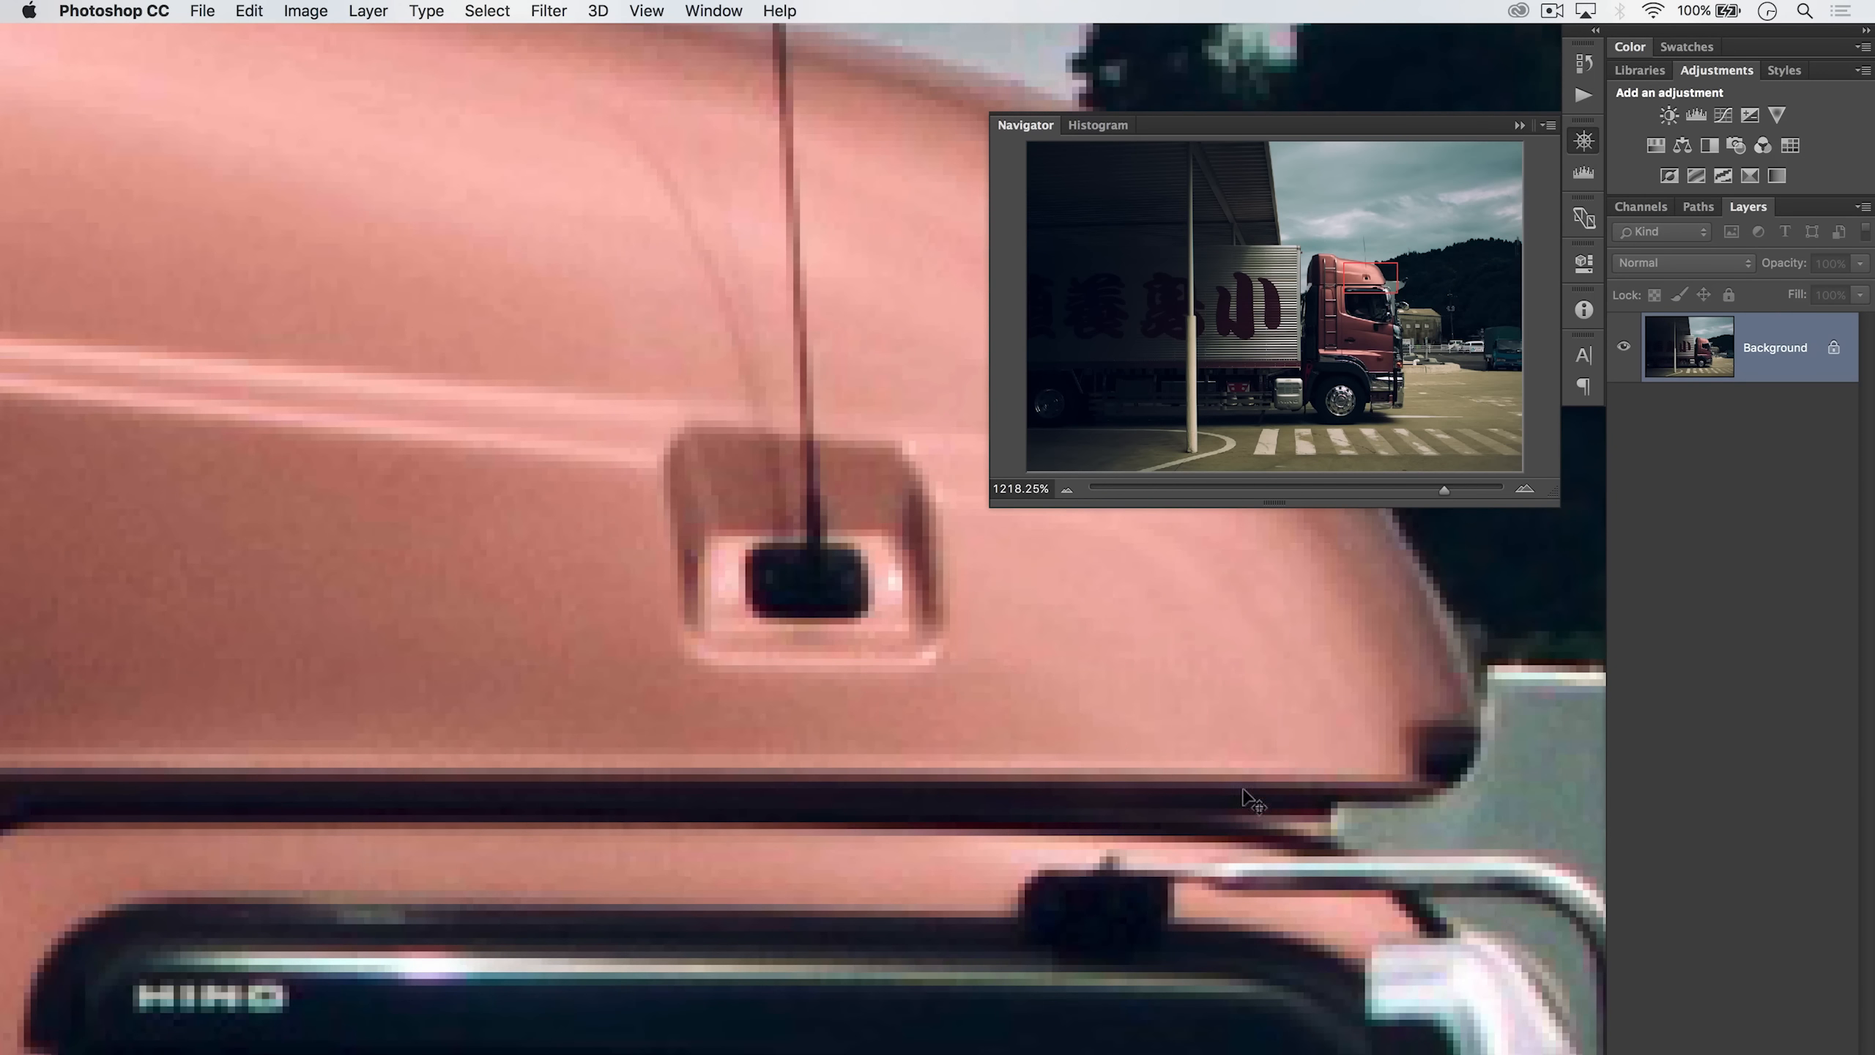
Step: Hide the remaining panels so the cab roof at about 1218% fills the screen
key(Tab)
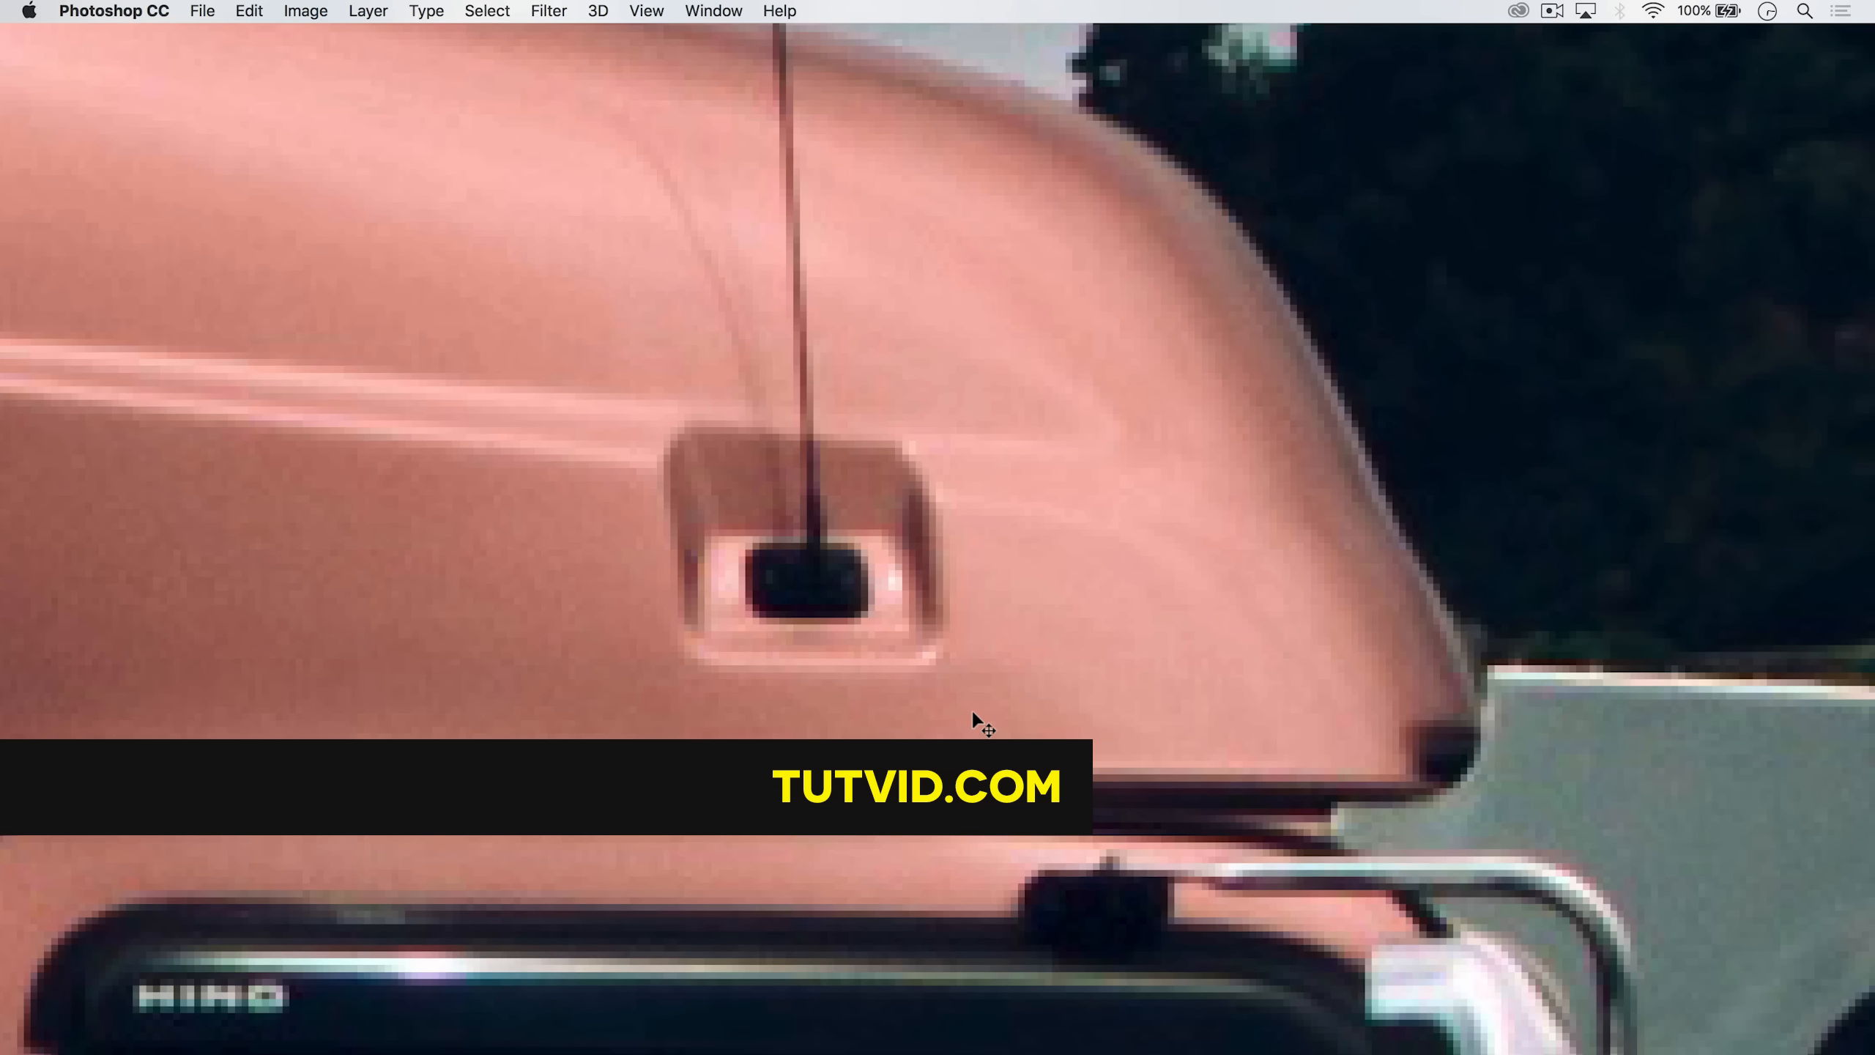